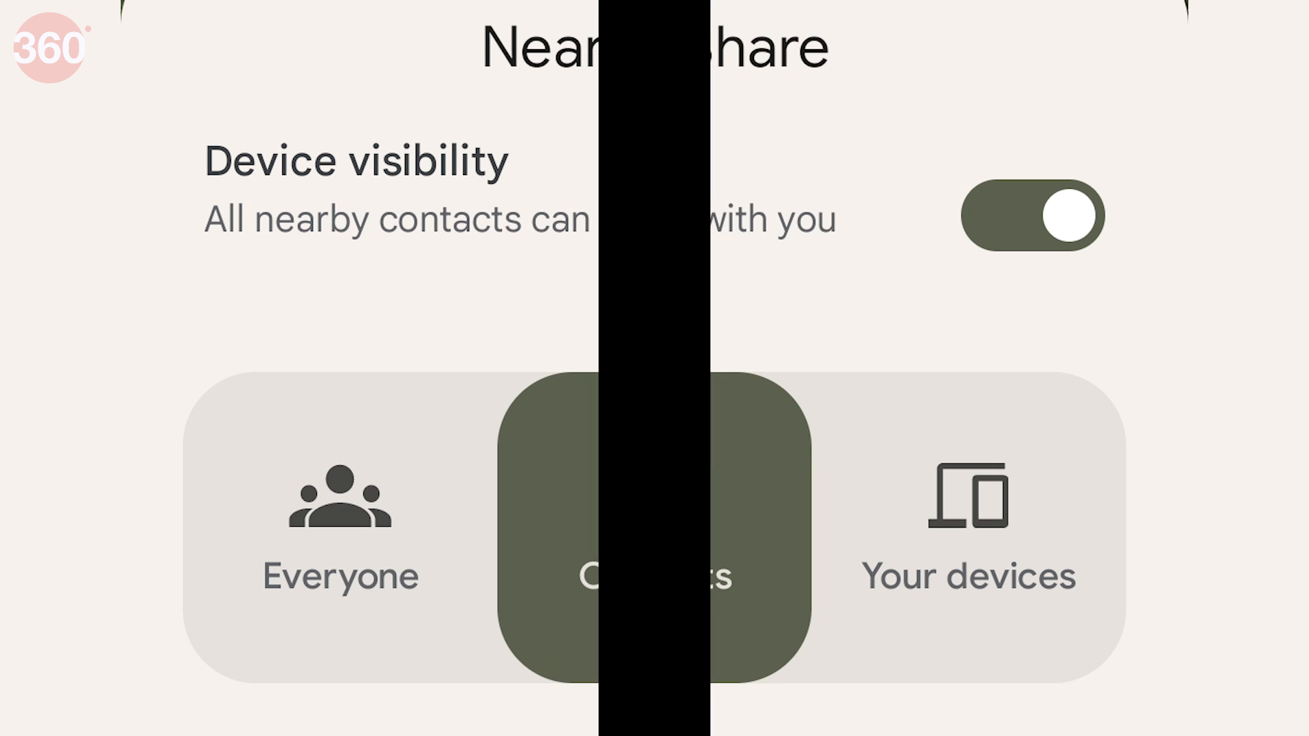
- Turn Bluetooth on from the quick settings panel
{"action": "left_click", "coordinate": [339, 519]}
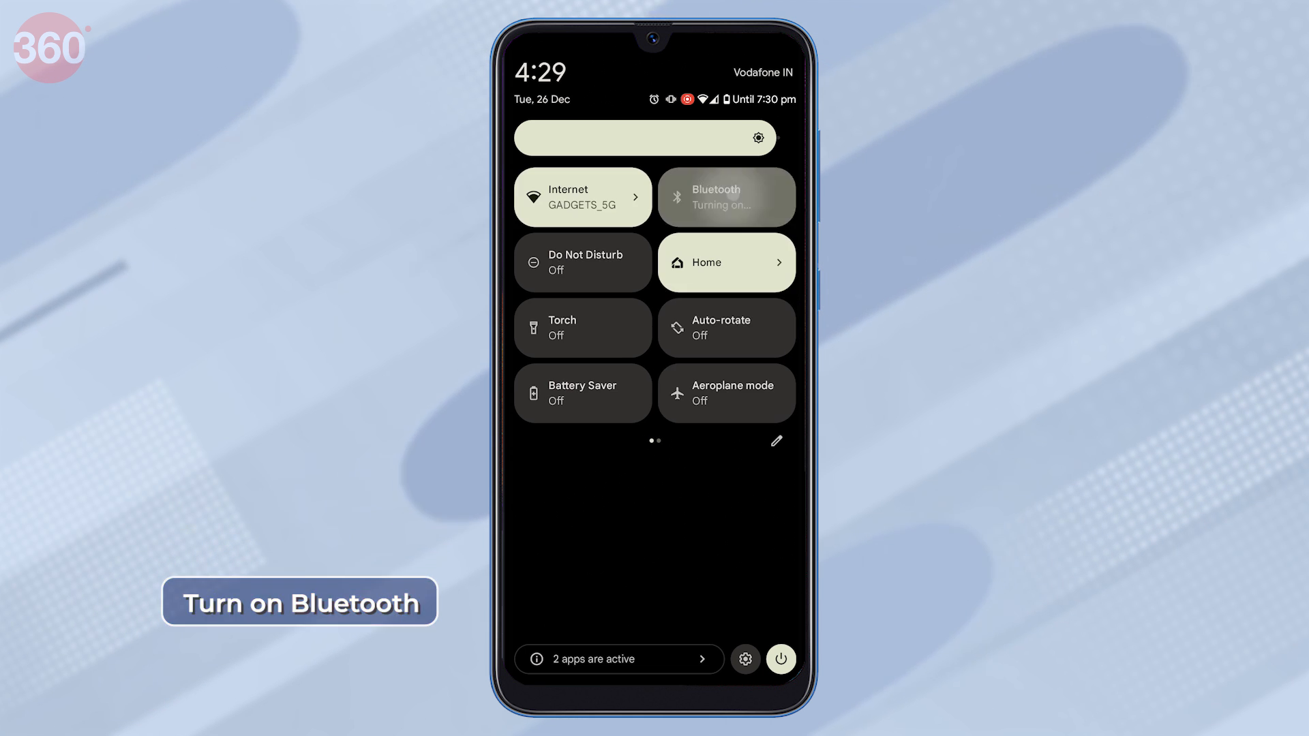
- Switch on Nearby Share device visibility, limited to Contacts, and confirm with Done
{"action": "left_click", "coordinate": [723, 196]}
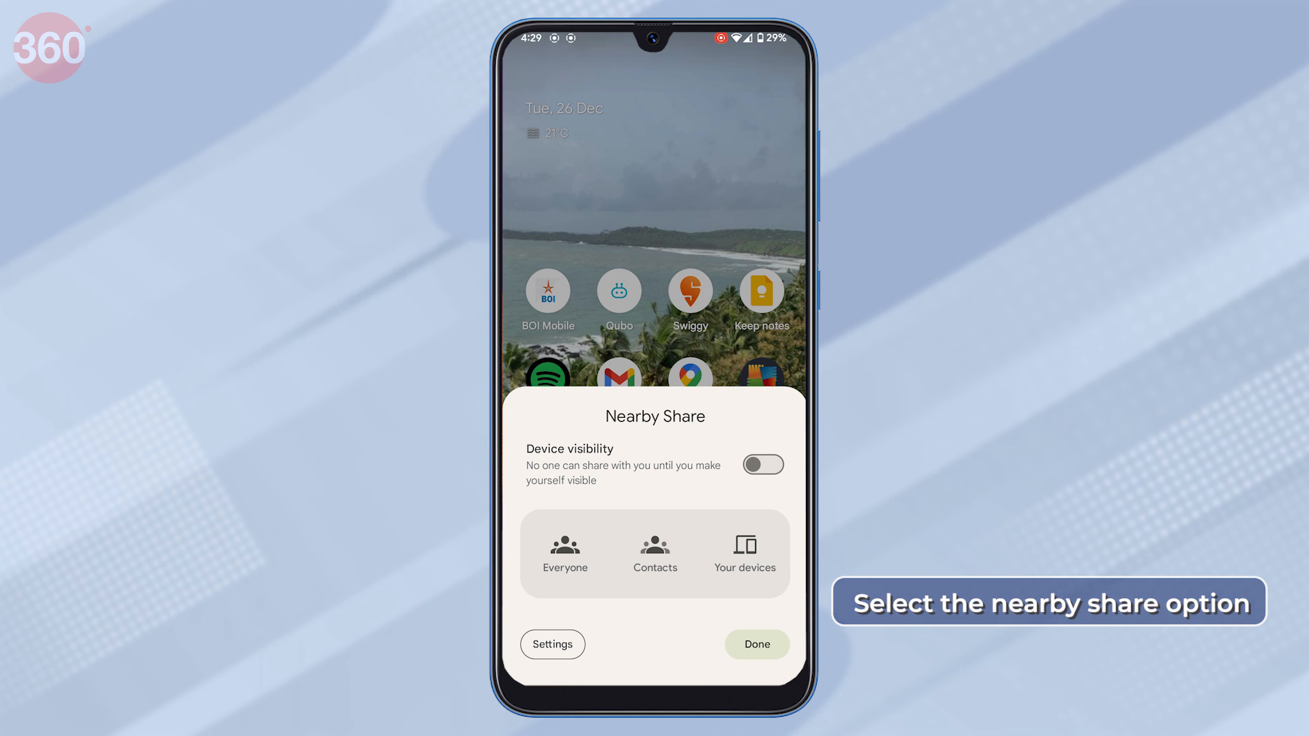
{"action": "left_click", "coordinate": [763, 465]}
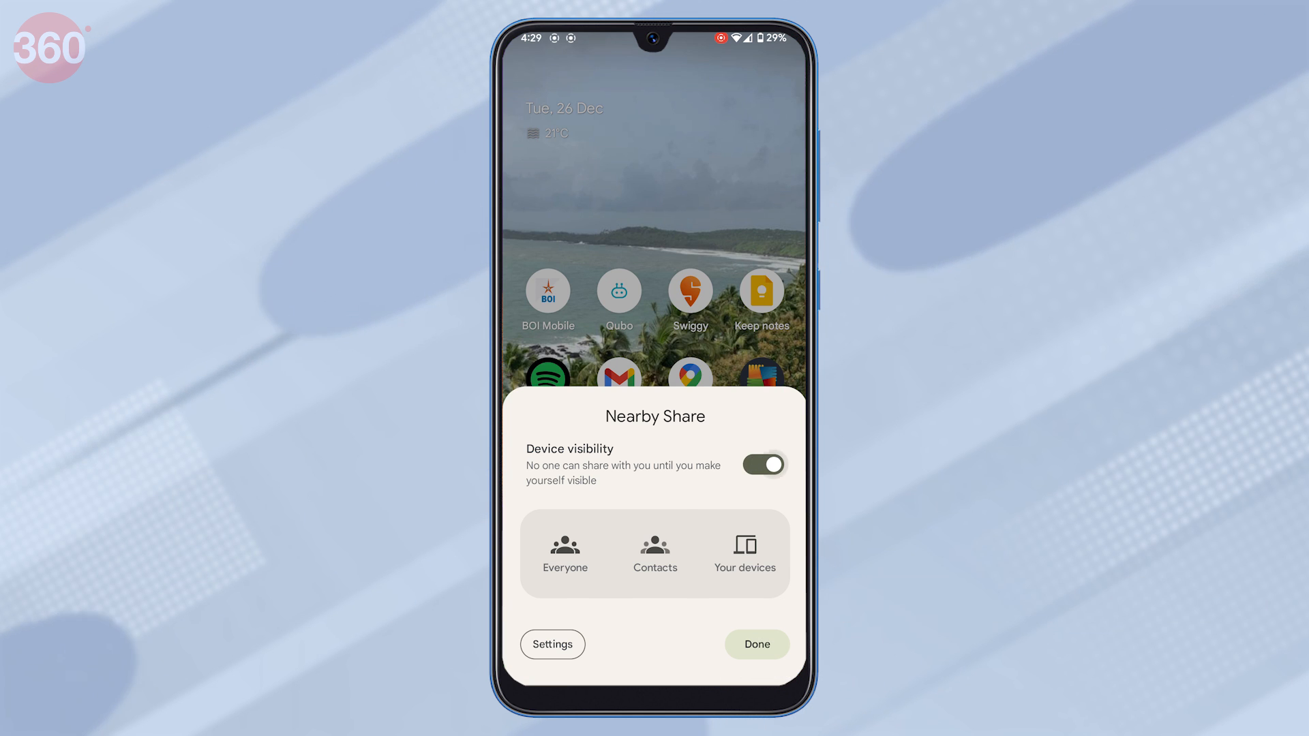
{"action": "left_click", "coordinate": [655, 554]}
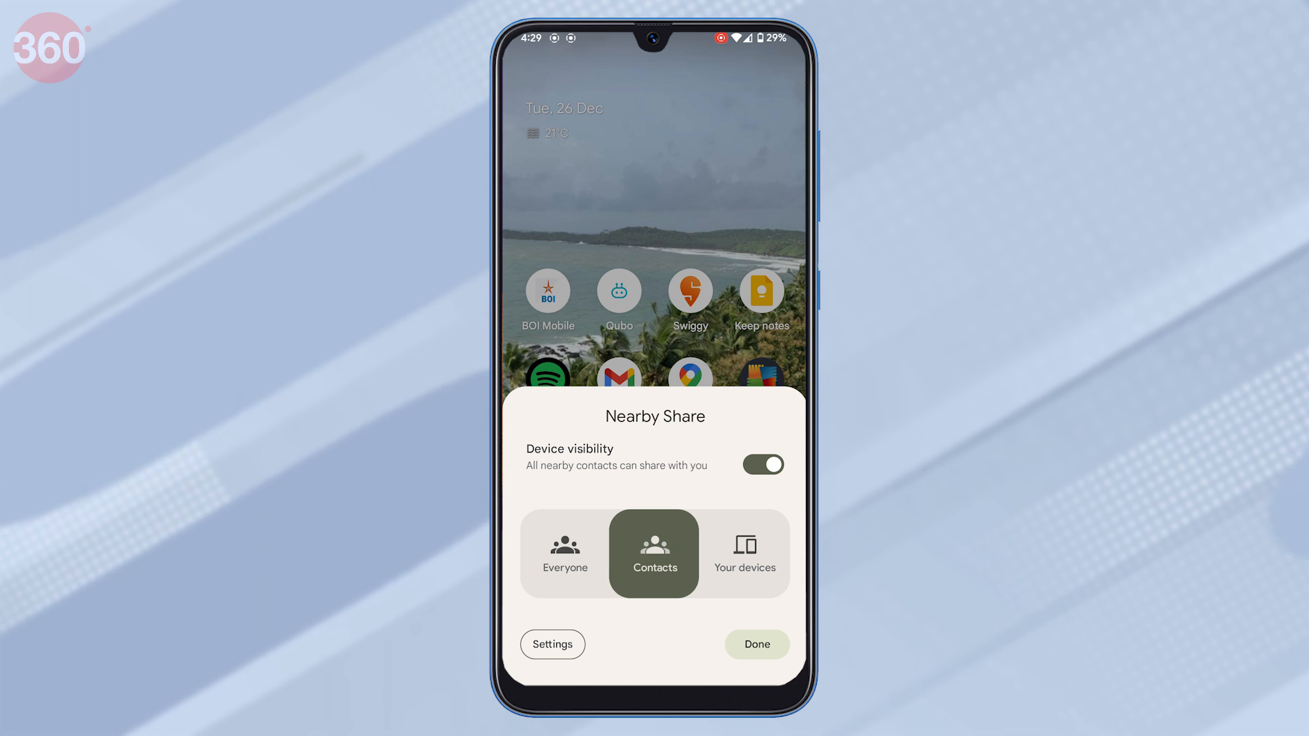
{"action": "left_click", "coordinate": [745, 553]}
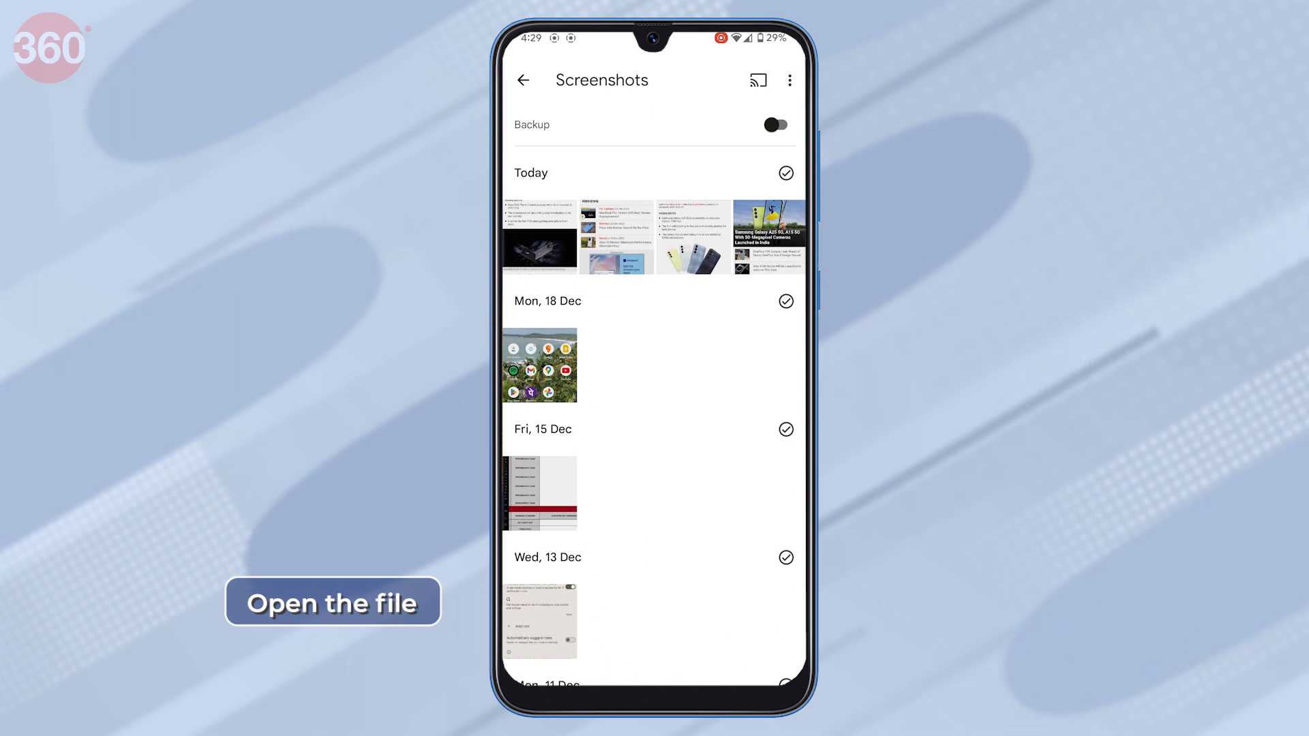
{"action": "left_click", "coordinate": [539, 236]}
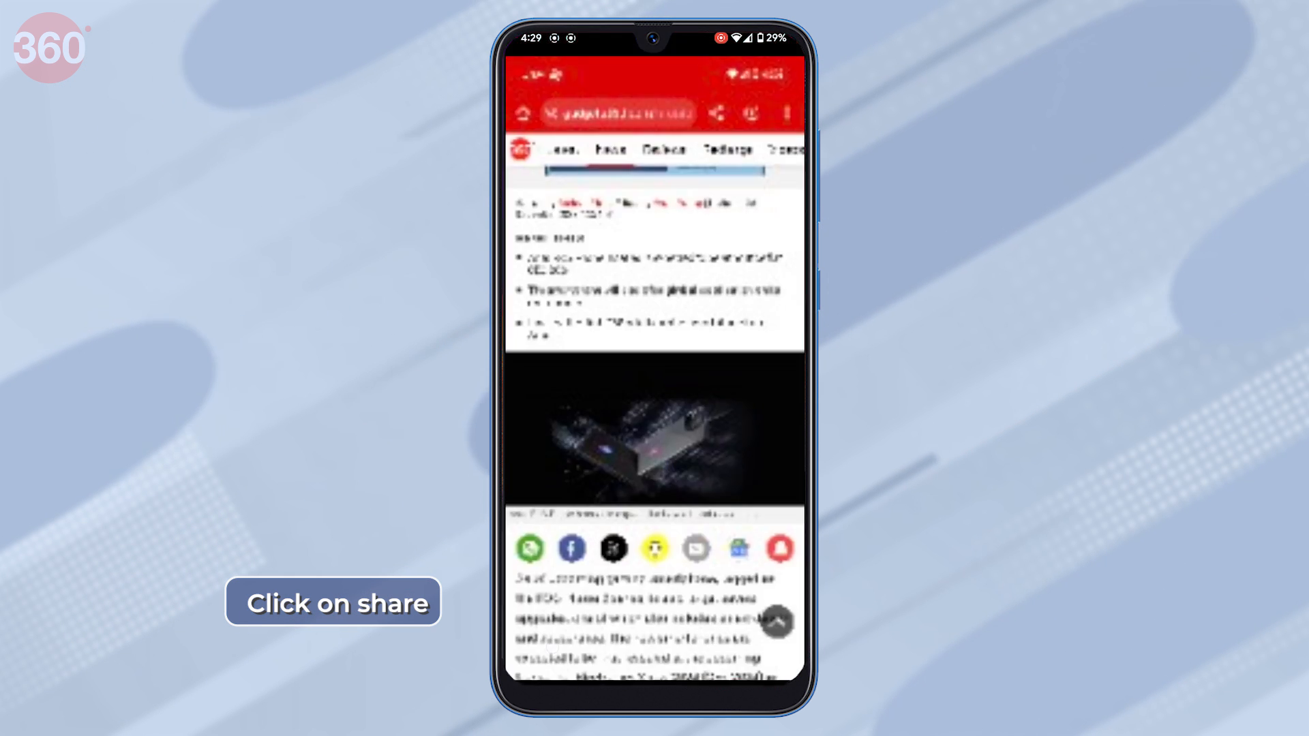
{"action": "left_click", "coordinate": [716, 113]}
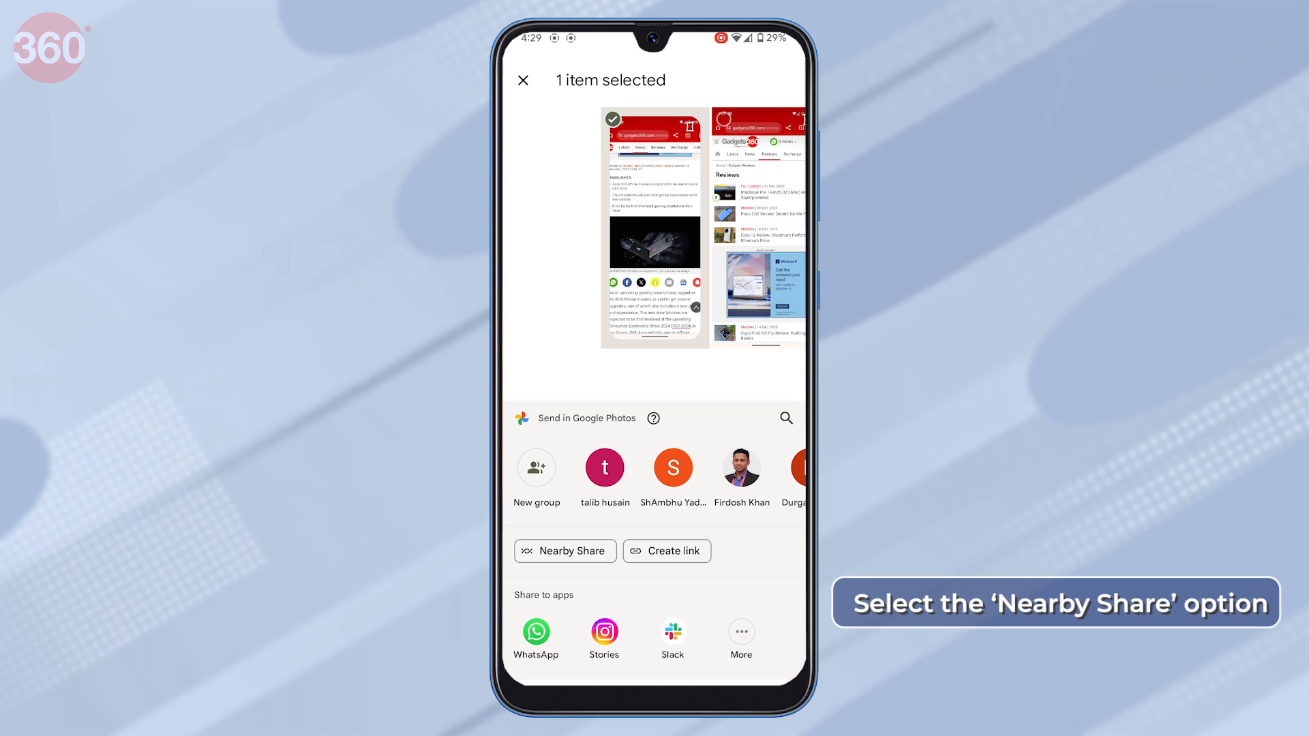
{"action": "left_click", "coordinate": [564, 551]}
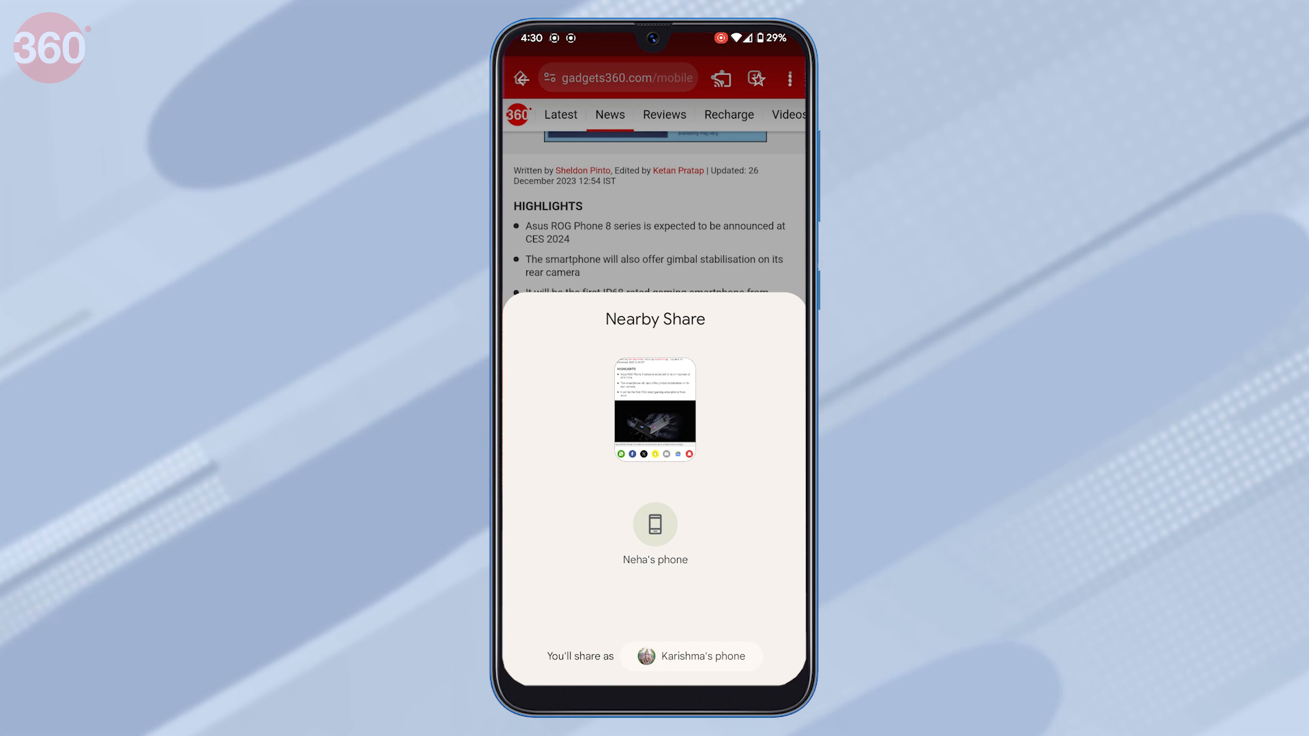
{"action": "left_click", "coordinate": [655, 525]}
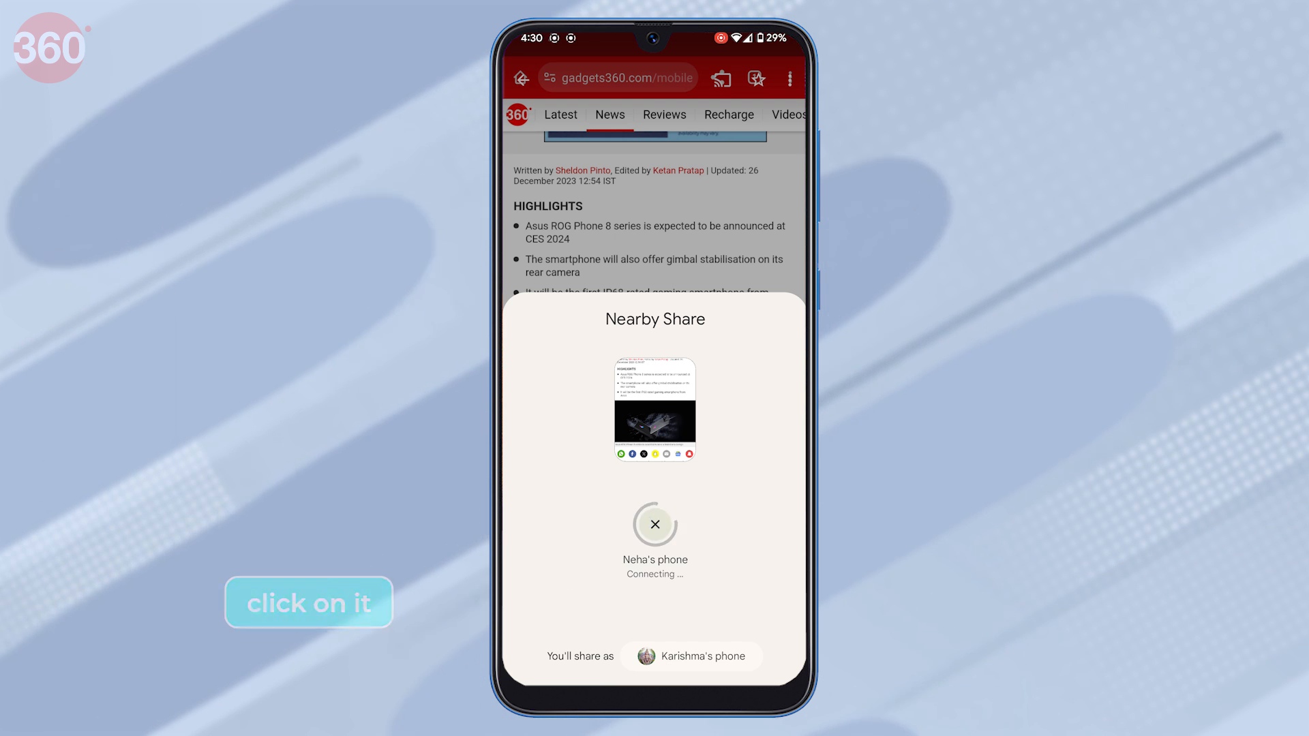